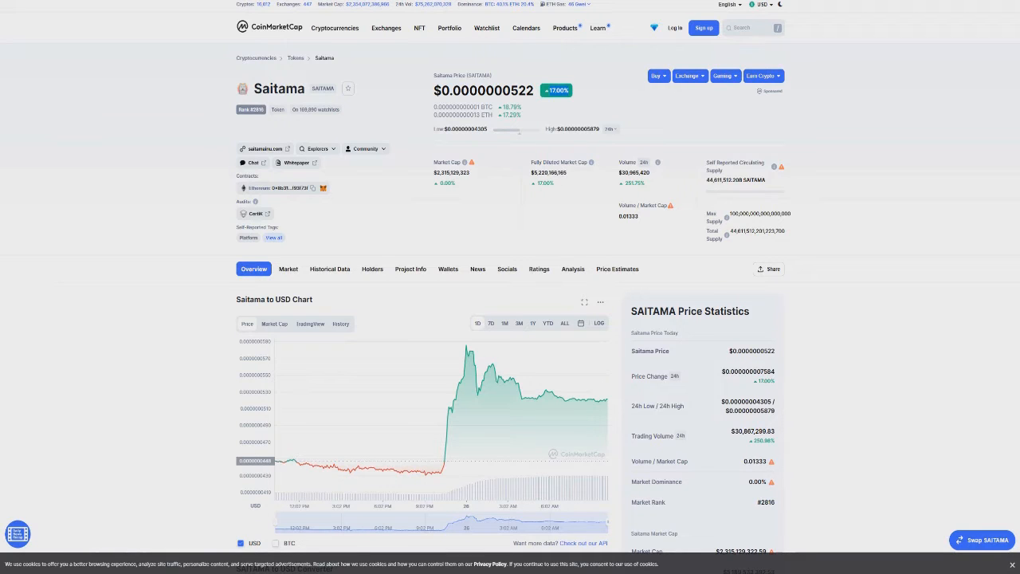
Follow the CertiK audit link from the Saitama token page.
{"action": "left_click", "coordinate": [247, 214]}
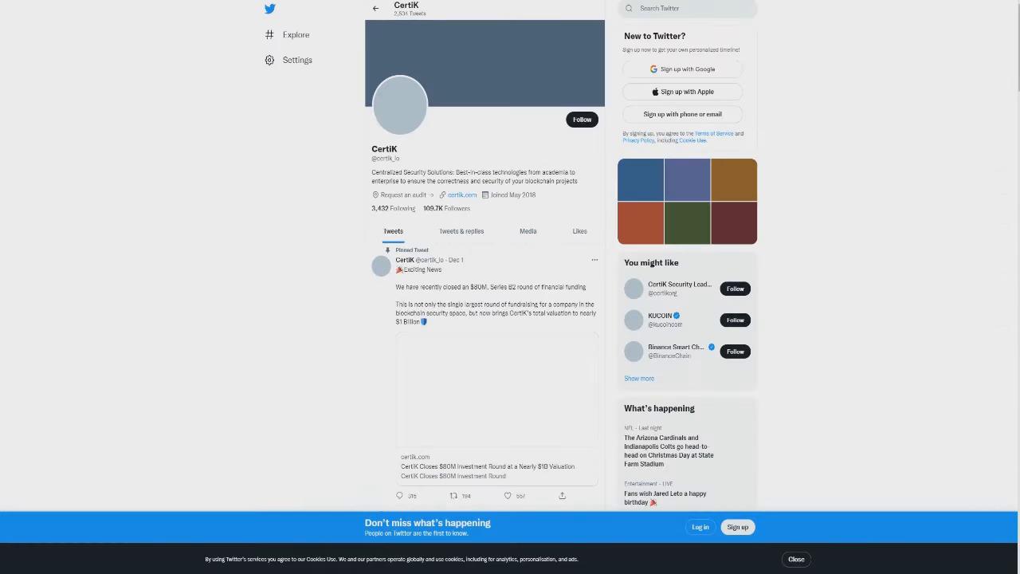
Scroll down CertiK's timeline past the pinned funding-round tweet through recent posts.
{"action": "scroll", "scroll_direction": "down", "scroll_amount": 3}
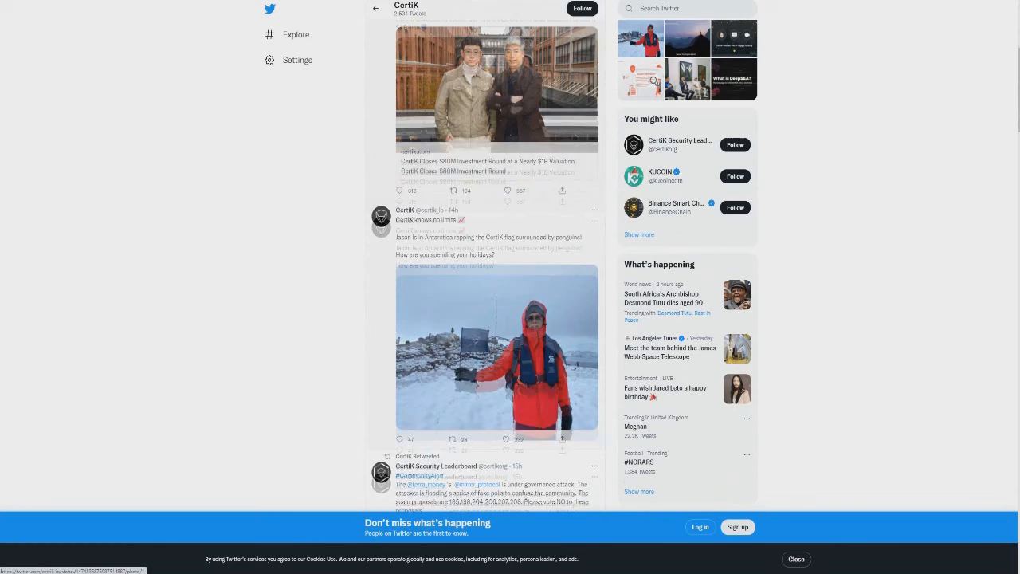
{"action": "scroll", "scroll_direction": "down", "scroll_amount": 3}
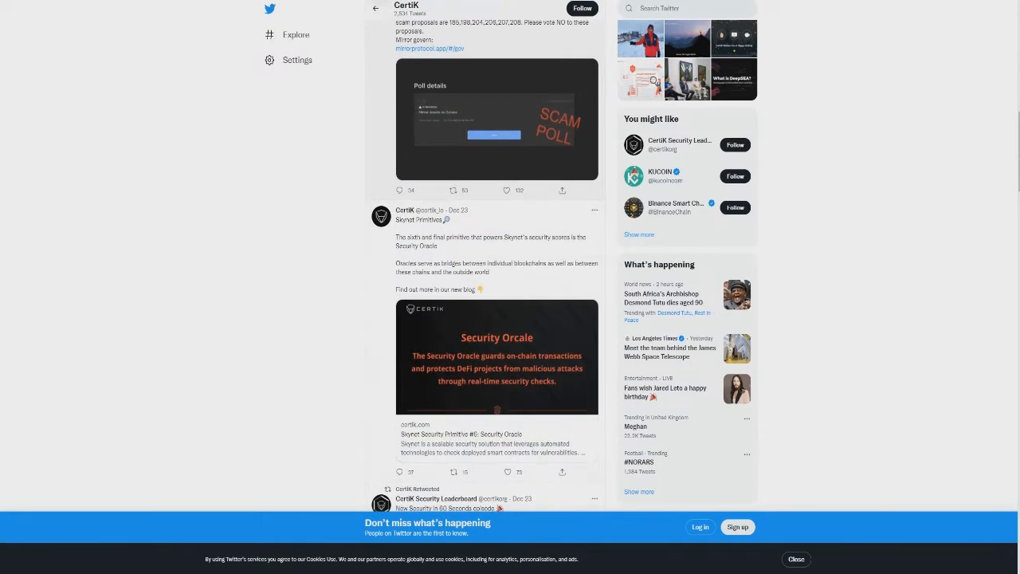
{"action": "scroll", "scroll_direction": "down", "scroll_amount": 3}
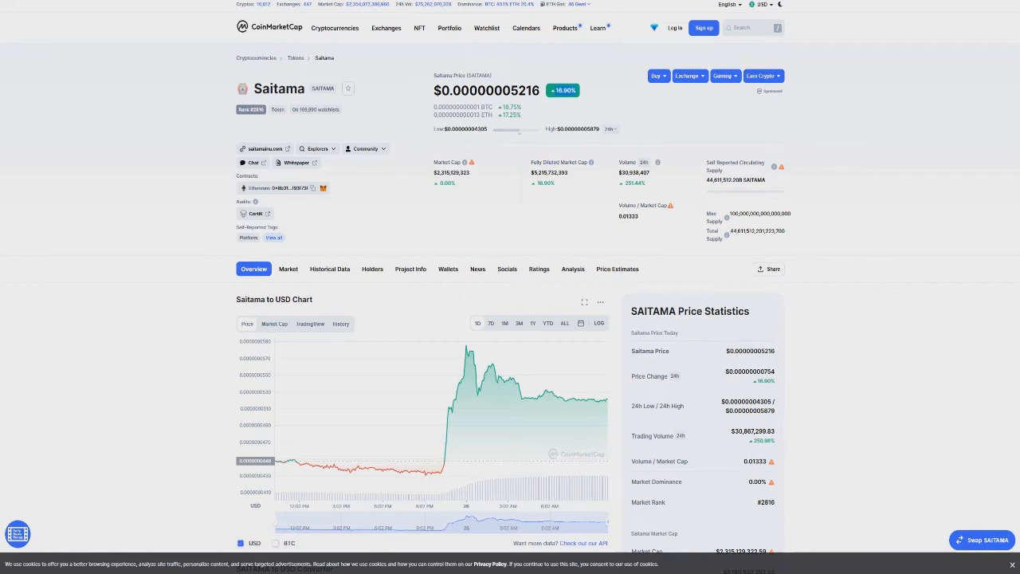
{"action": "mouse_move", "coordinate": [469, 351]}
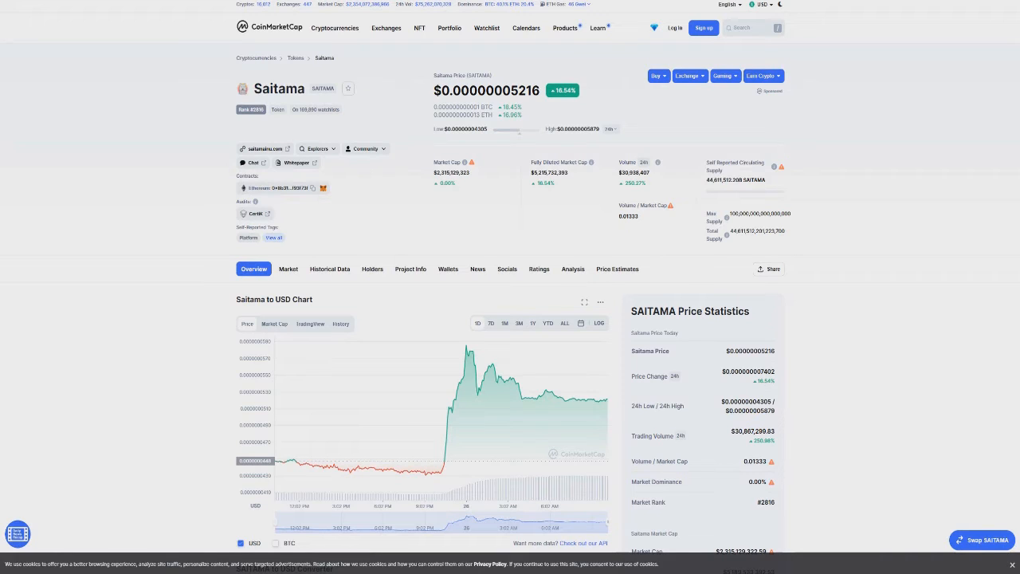
Switch from the Saitama price page to the Saitama Official Twitter feed.
{"action": "double_click", "coordinate": [523, 89]}
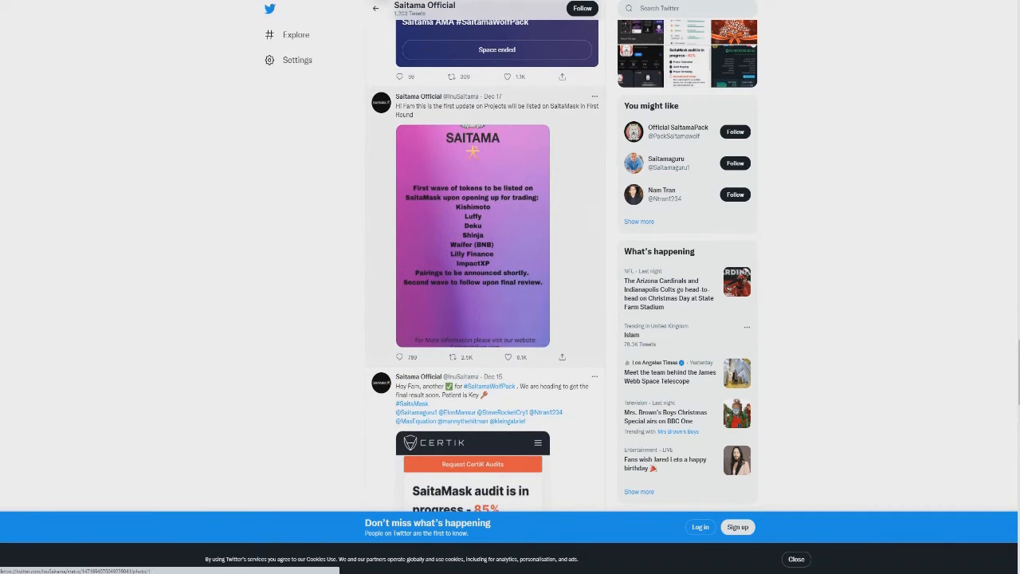
Go to Saitamaguru's feed and expand the SaitaDesktop alpha preview image full-size.
{"action": "left_click", "coordinate": [472, 236]}
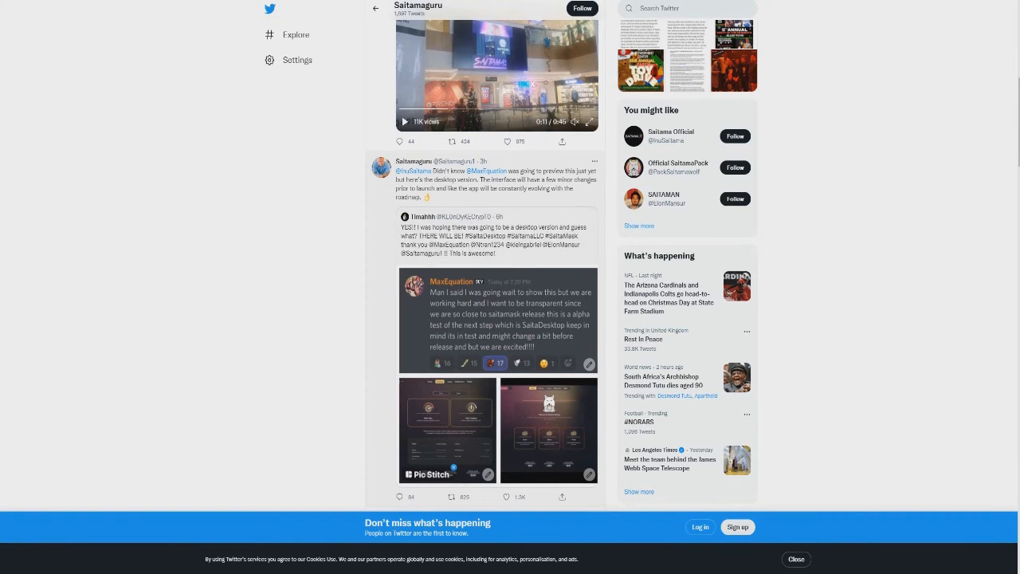
{"action": "left_click", "coordinate": [497, 322]}
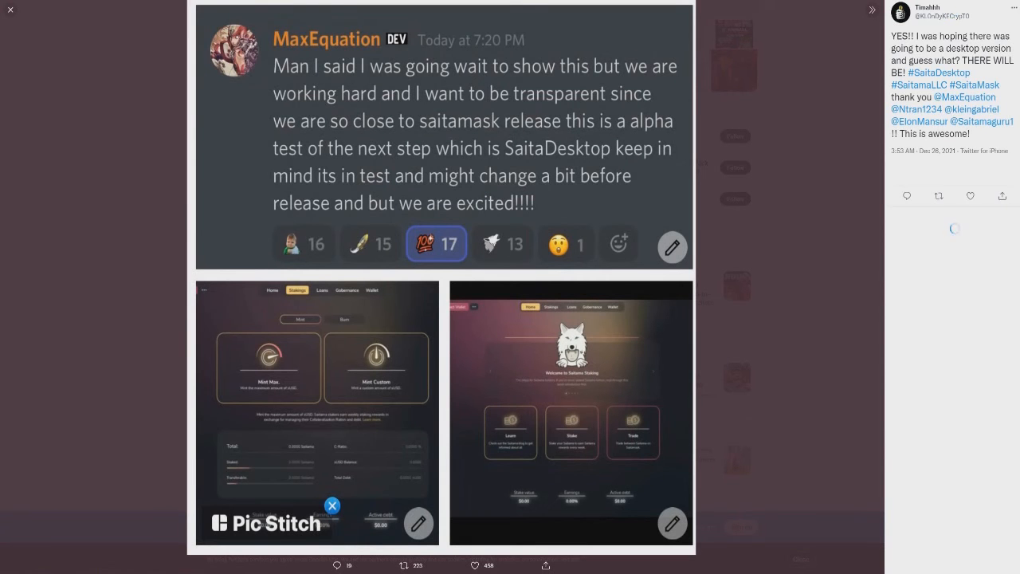